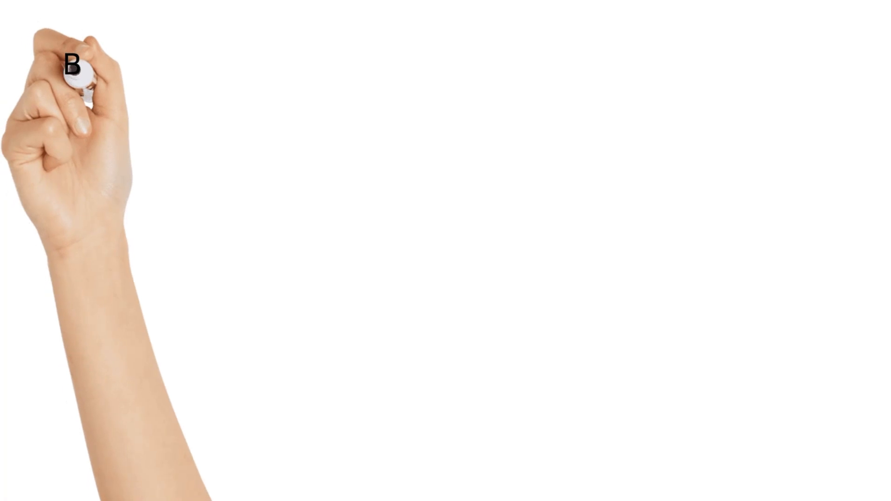
pyautogui.write('e')
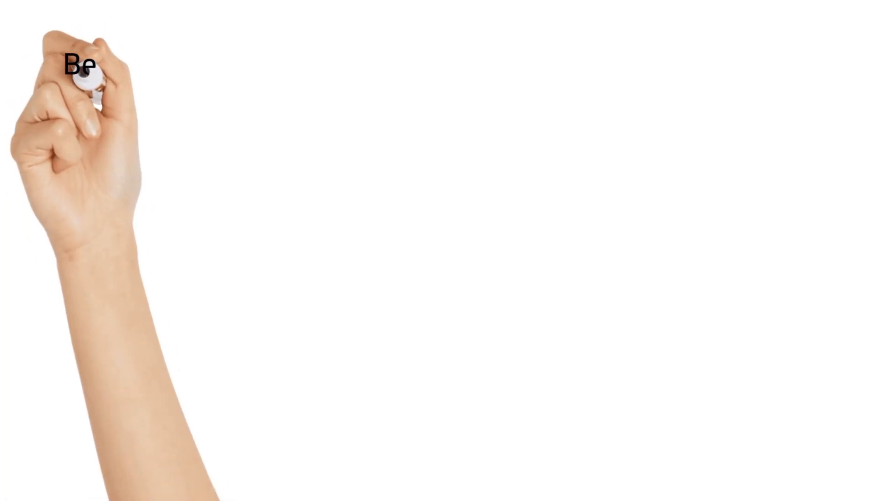